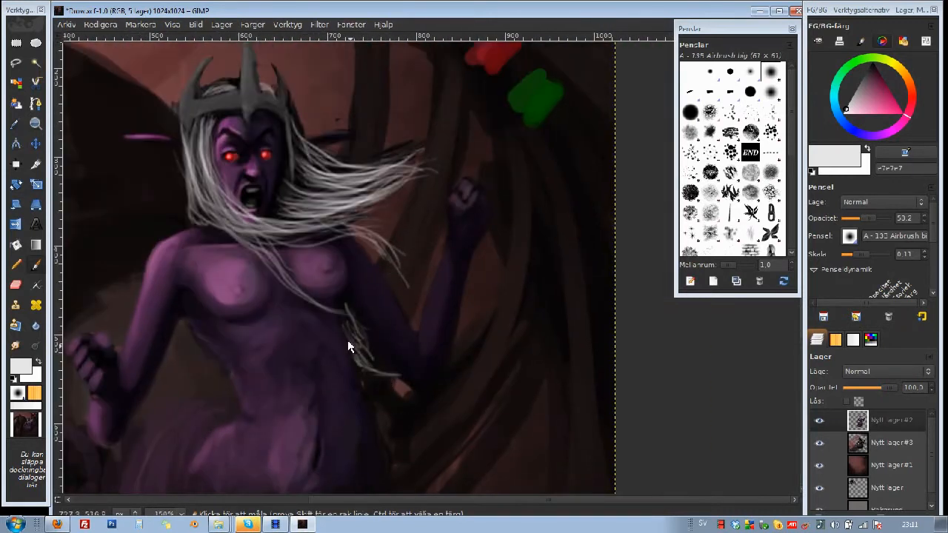
Stroke long white hair strands flowing right and sweeping down past the raised arm.
drag(351, 346, 464, 380)
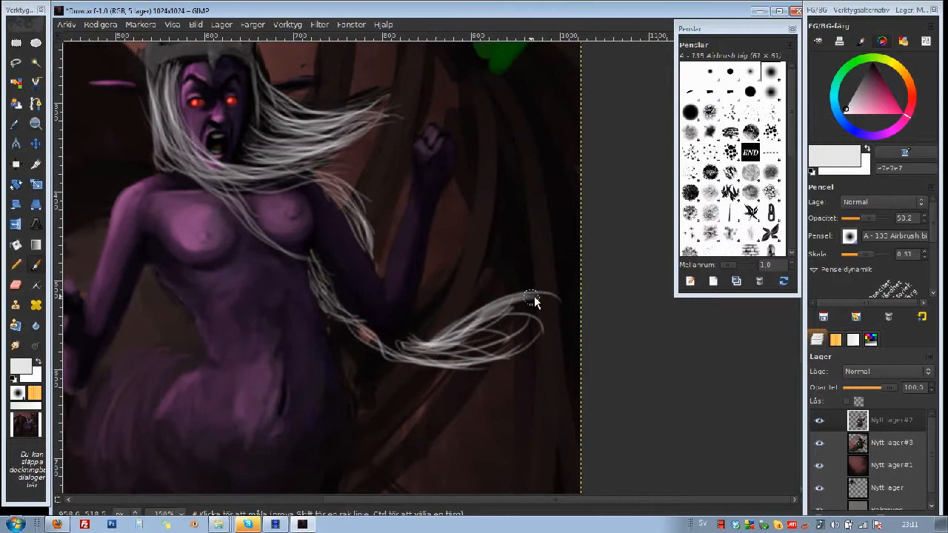
drag(529, 300, 337, 308)
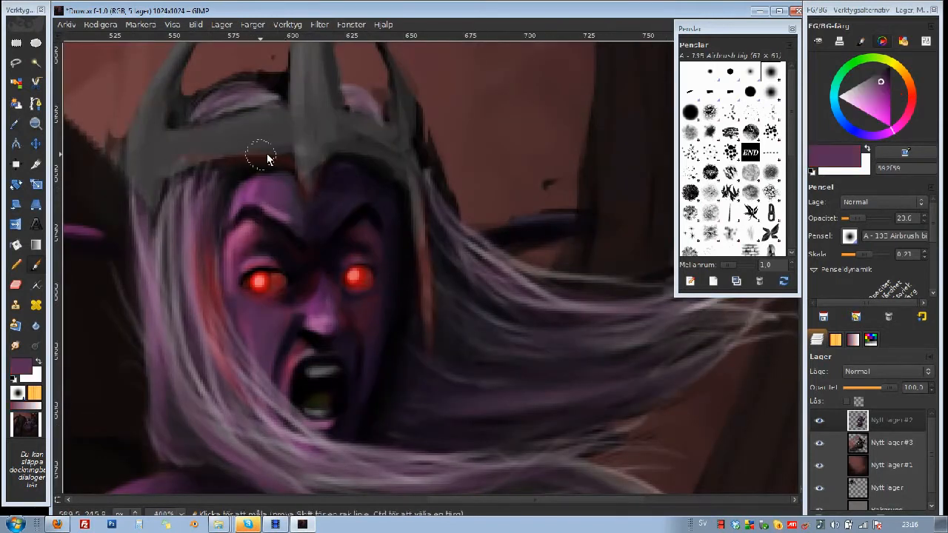
Brush soft purple shading over the white hair just under the crown.
drag(265, 156, 323, 161)
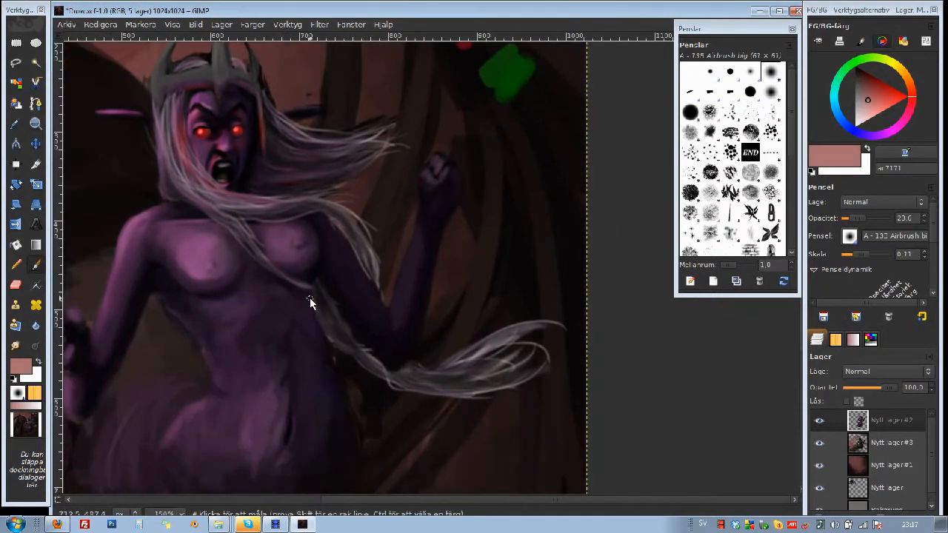
scroll(down, 3)
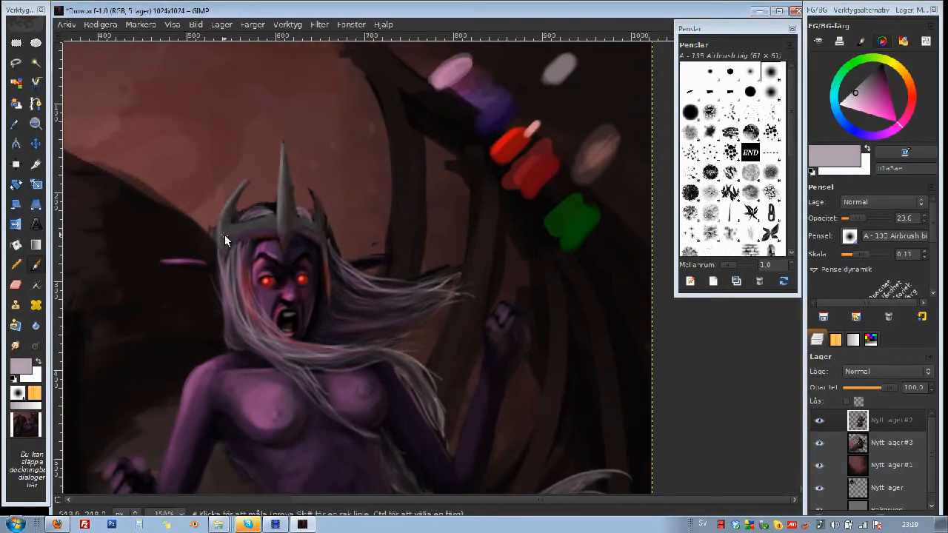
Paint over the crown's tall spikes to make them longer and sharper.
drag(226, 237, 307, 226)
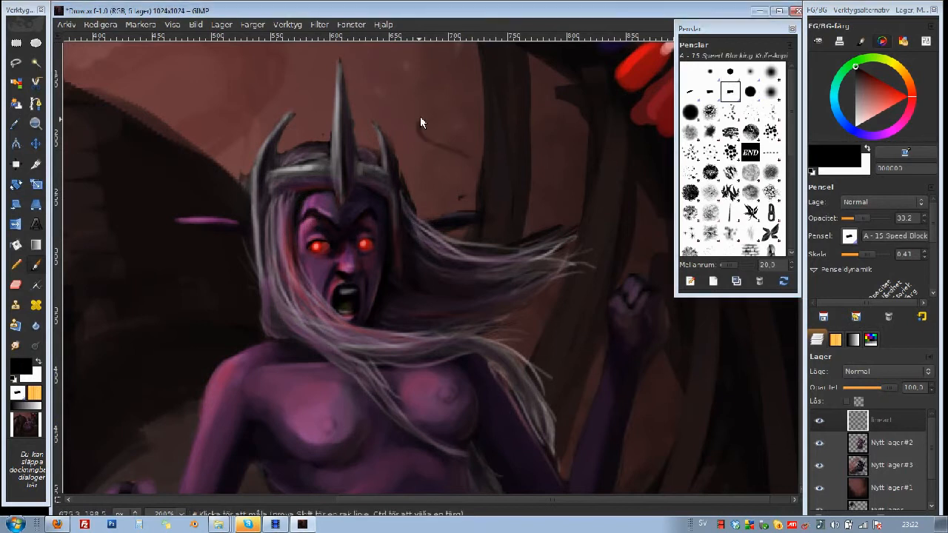
Ink black outlines on the crown, its left spike, the crown edge and hair beside the face.
drag(423, 122, 497, 189)
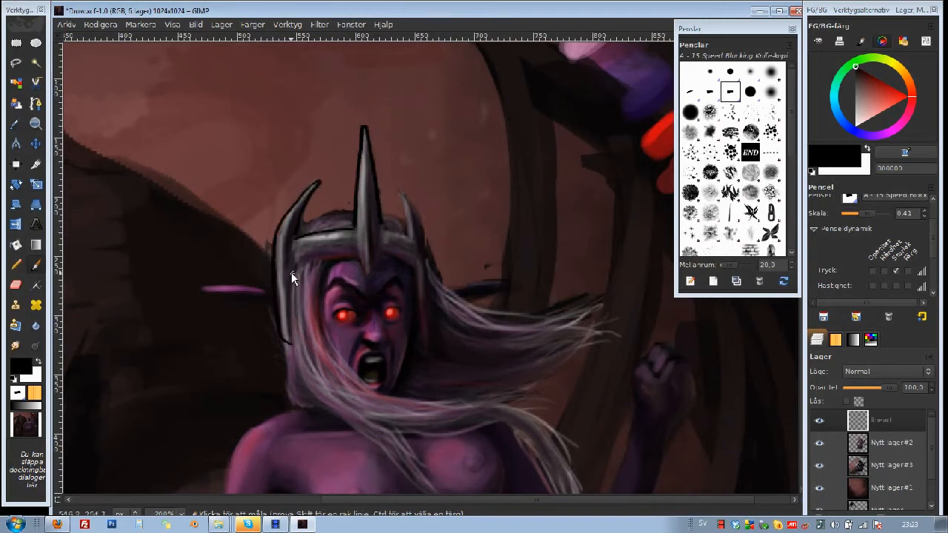
drag(293, 282, 385, 259)
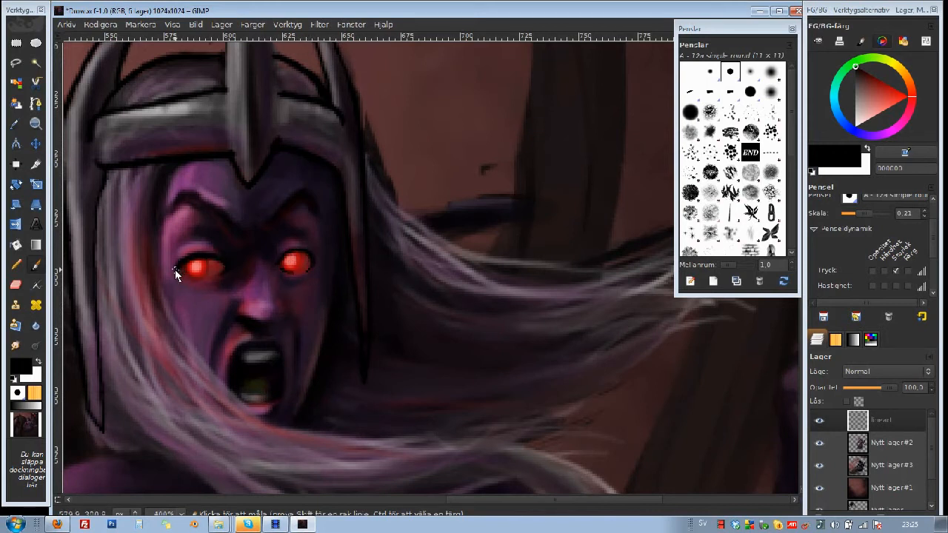
drag(178, 274, 245, 237)
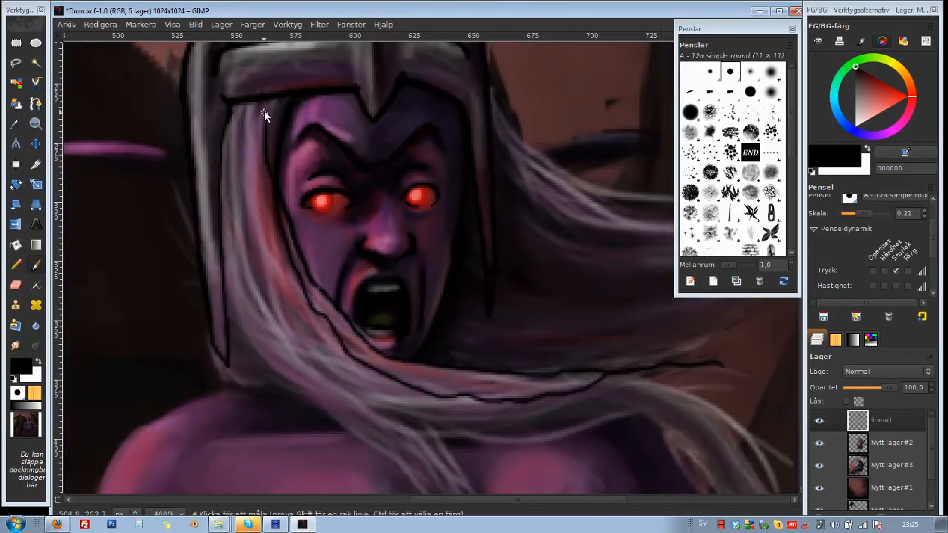
drag(267, 115, 246, 350)
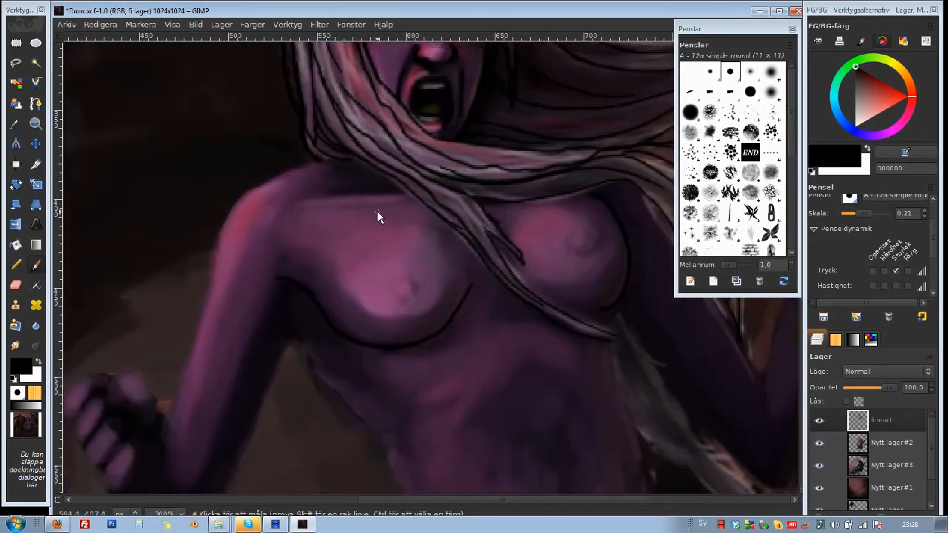
Draw a black line across the torso, then outline the fingers and edge of the left fist.
drag(377, 217, 211, 244)
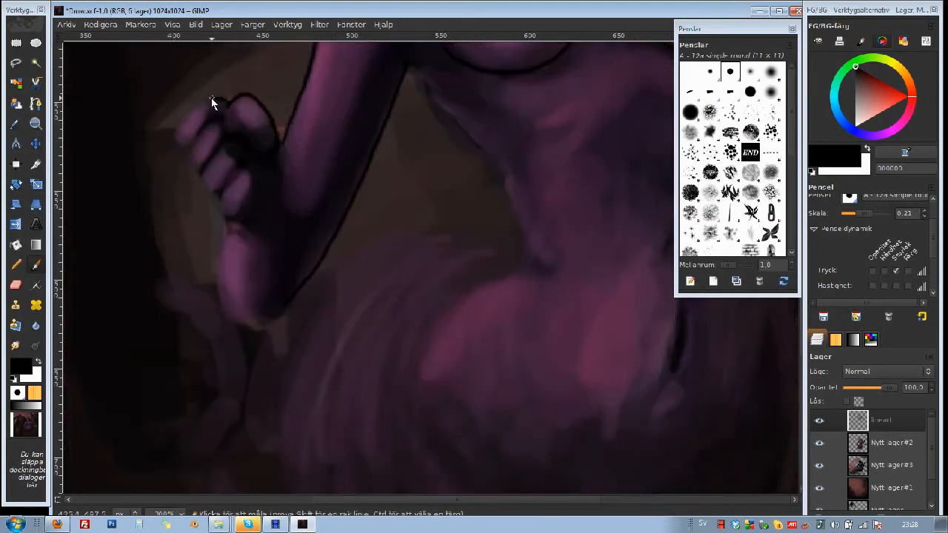
drag(211, 103, 288, 186)
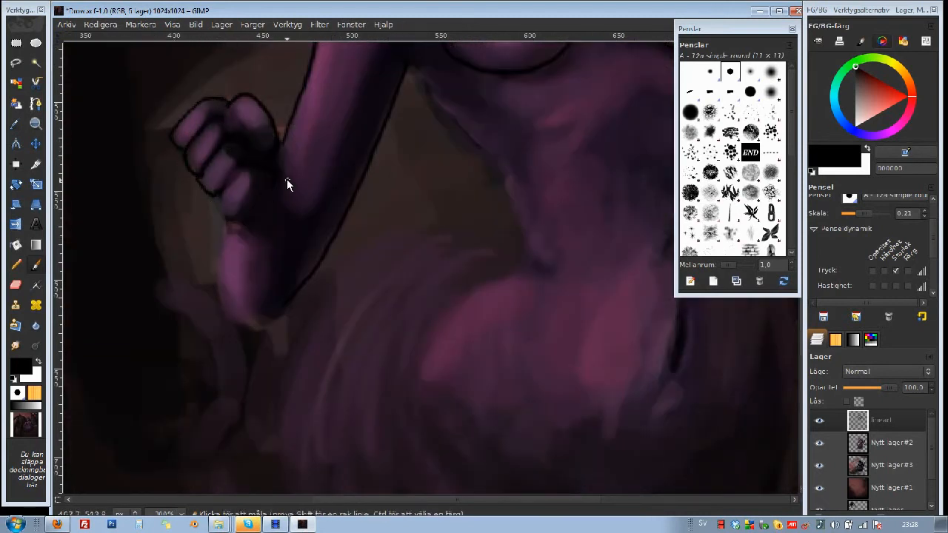
drag(288, 185, 270, 330)
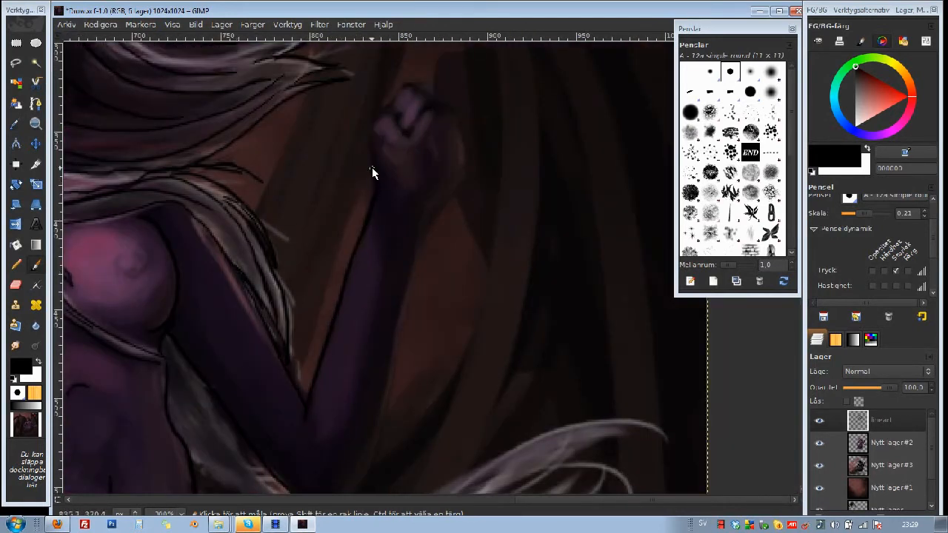
Outline the right fist with detail lines, then trace the windswept hair strand and its curling tip.
drag(374, 174, 453, 154)
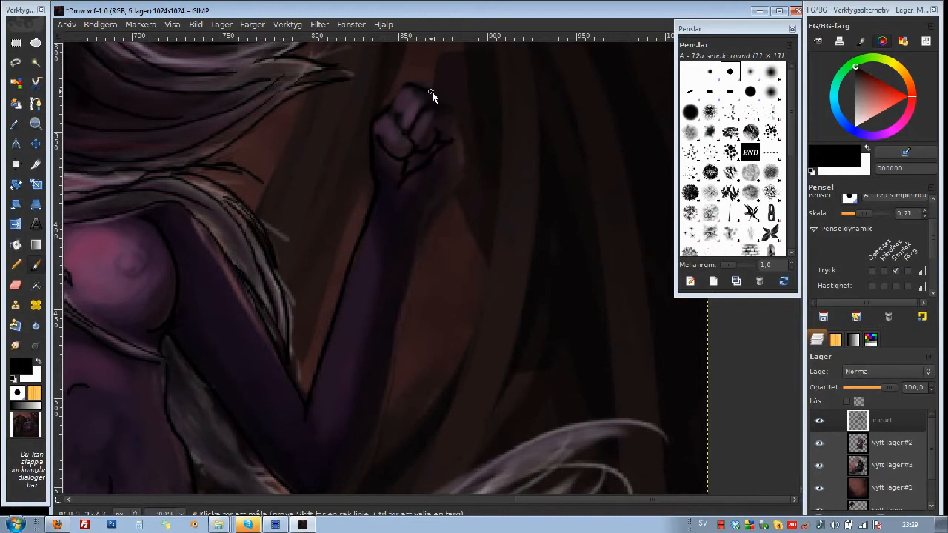
drag(433, 96, 396, 325)
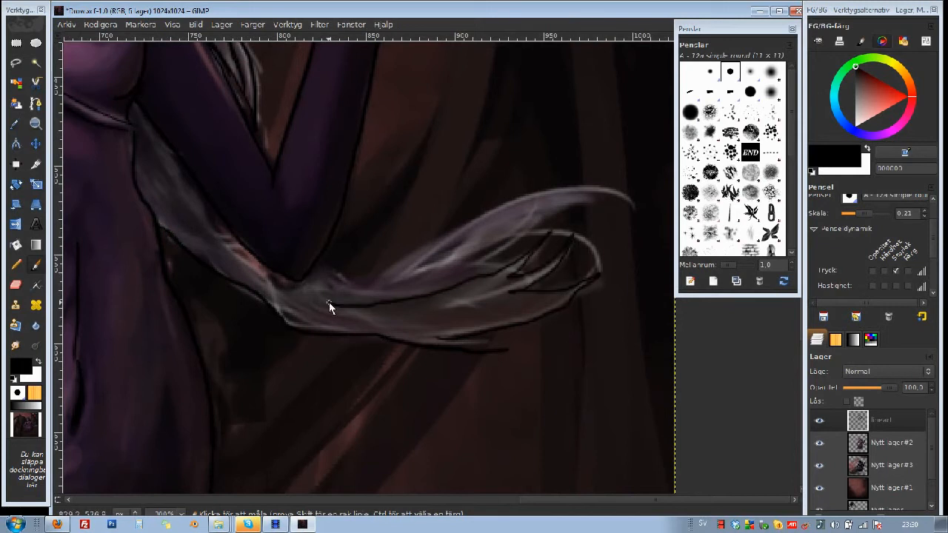
drag(330, 308, 556, 218)
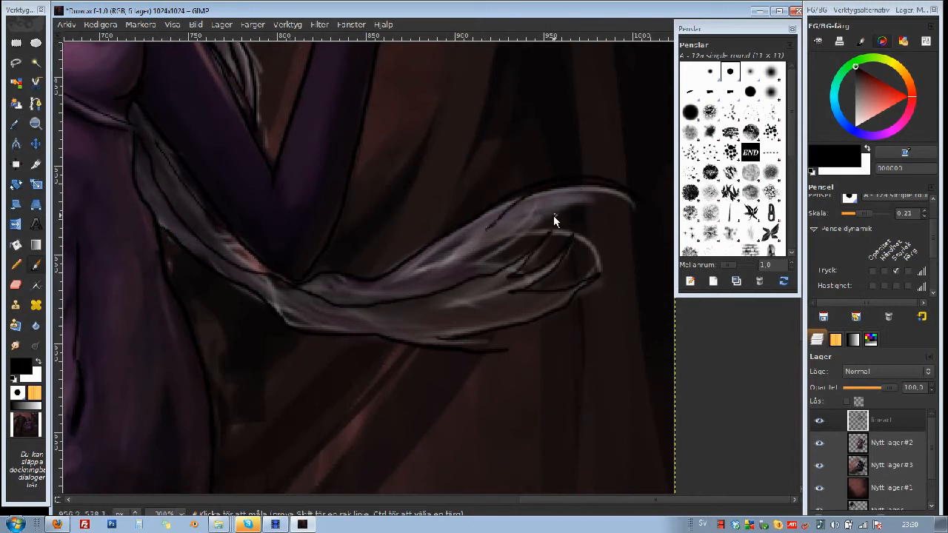
drag(555, 220, 605, 258)
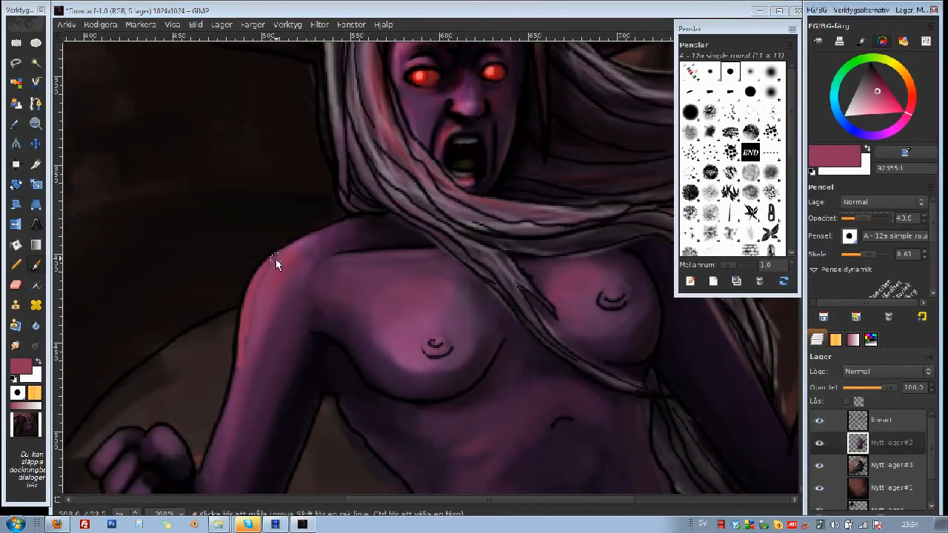
Paint a soft reddish rim highlight along the shoulder edge beneath the line art.
drag(277, 265, 460, 259)
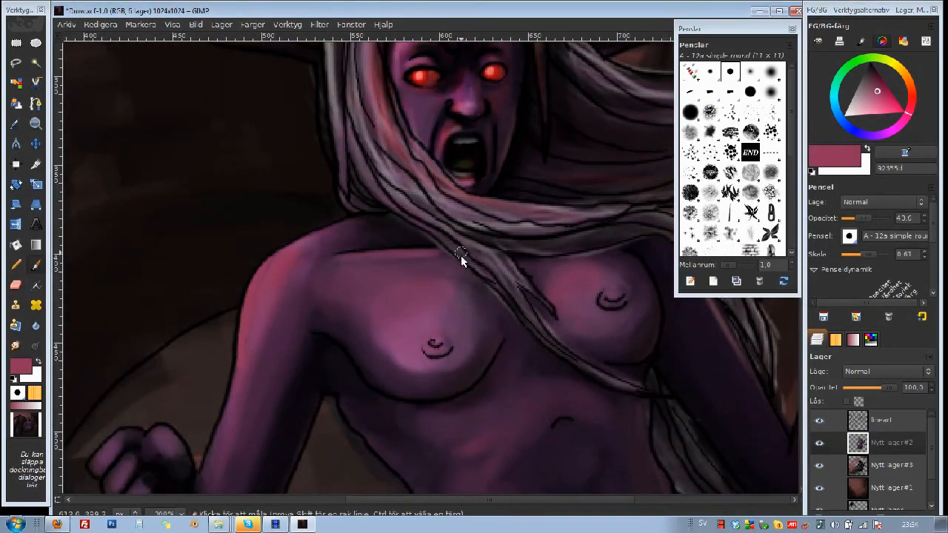